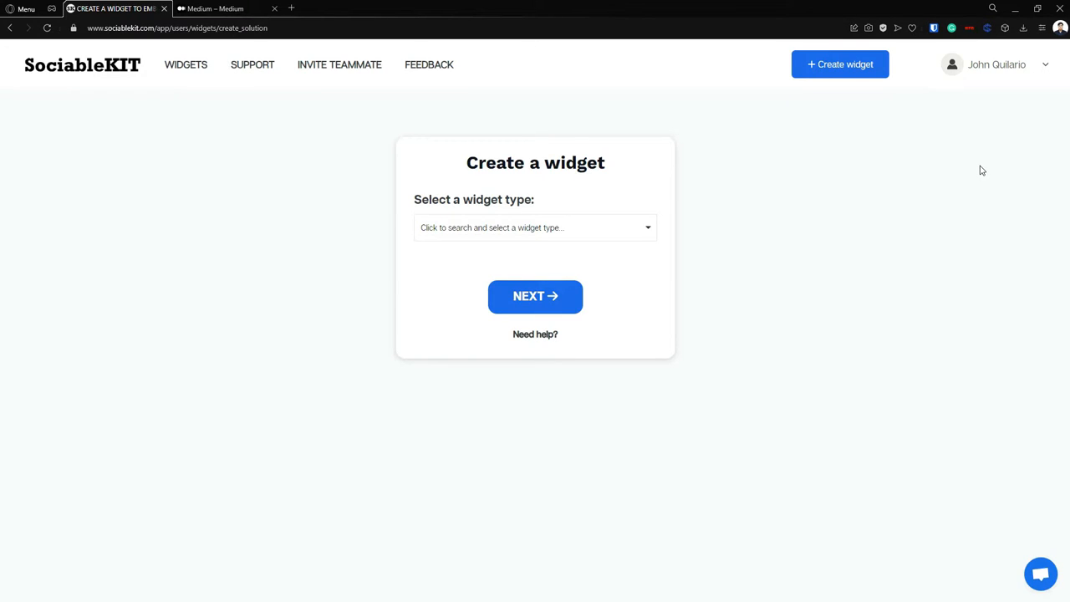
{"action": "mouse_move", "coordinate": [642, 232]}
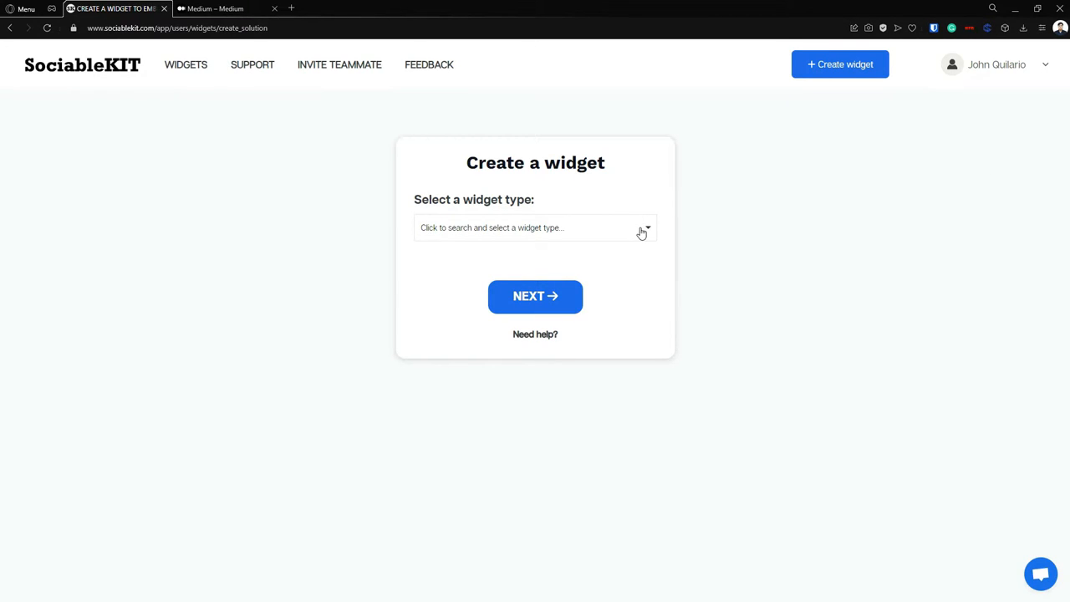
Step: Choose Medium Blog as the widget type by searching 'Medium' in the type list
{"action": "left_click", "coordinate": [535, 227]}
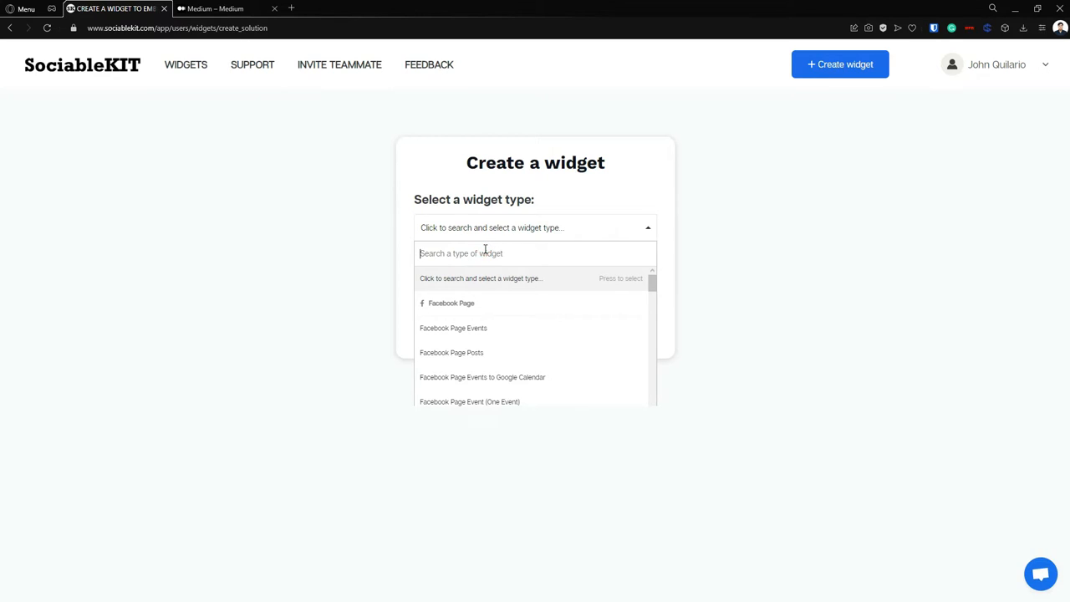
{"action": "type", "text": "Medium"}
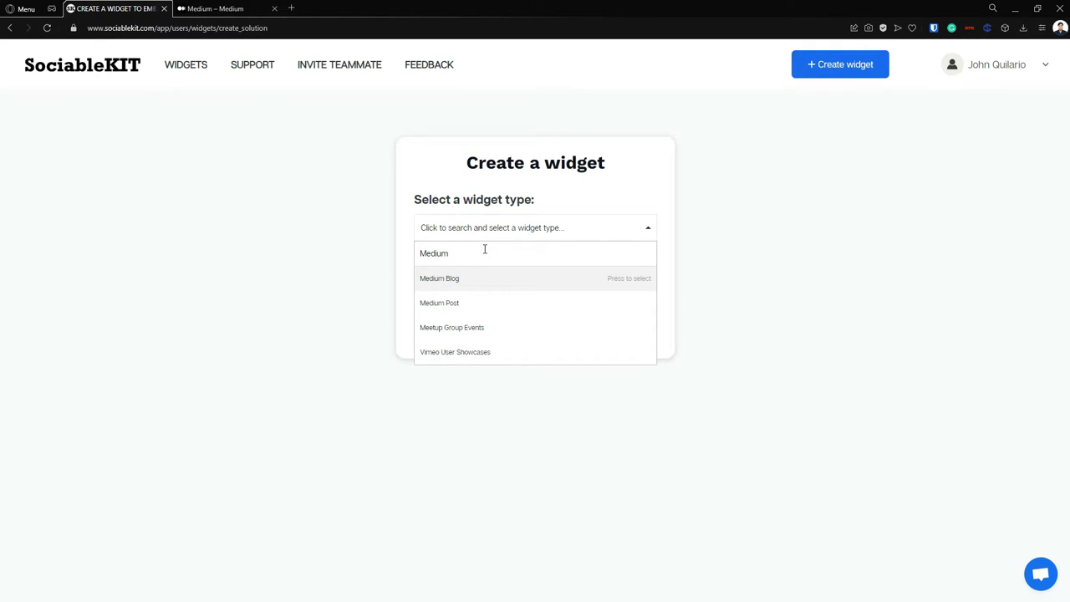
{"action": "left_click", "coordinate": [438, 277]}
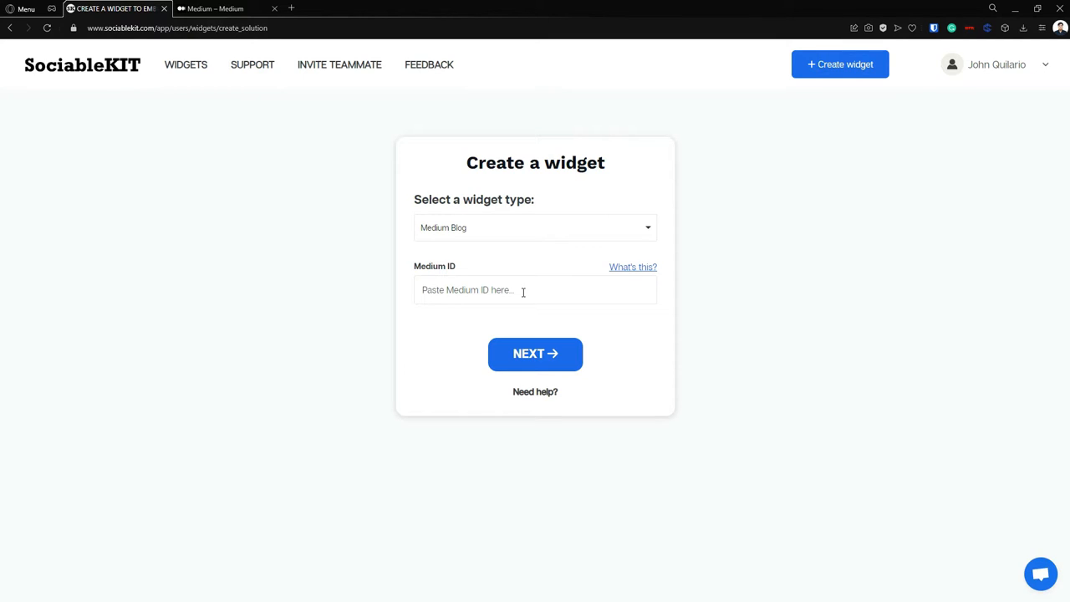
{"action": "mouse_move", "coordinate": [411, 271]}
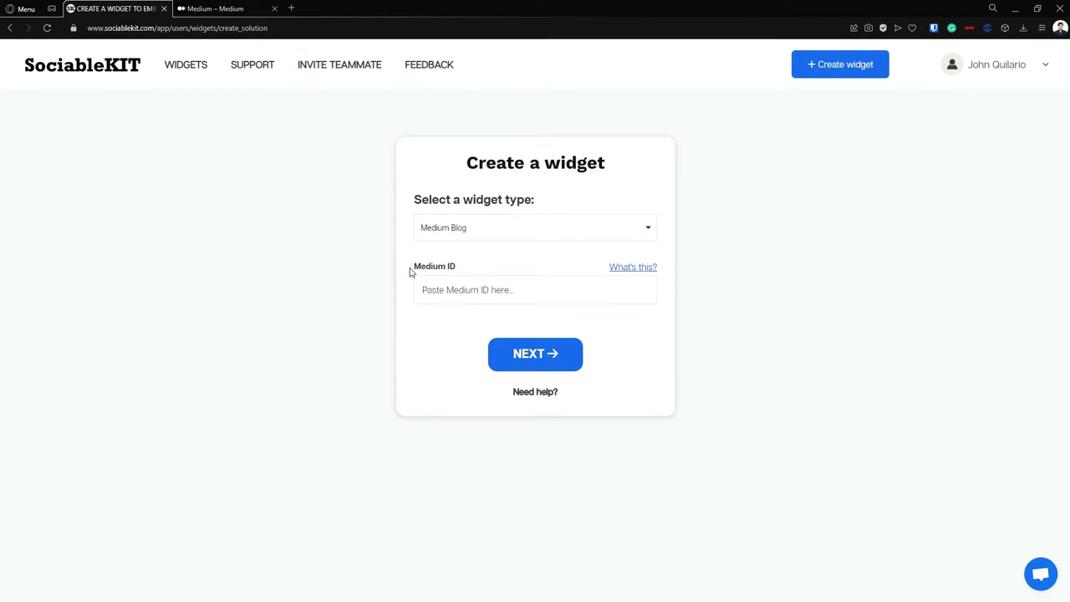
{"action": "mouse_move", "coordinate": [234, 167]}
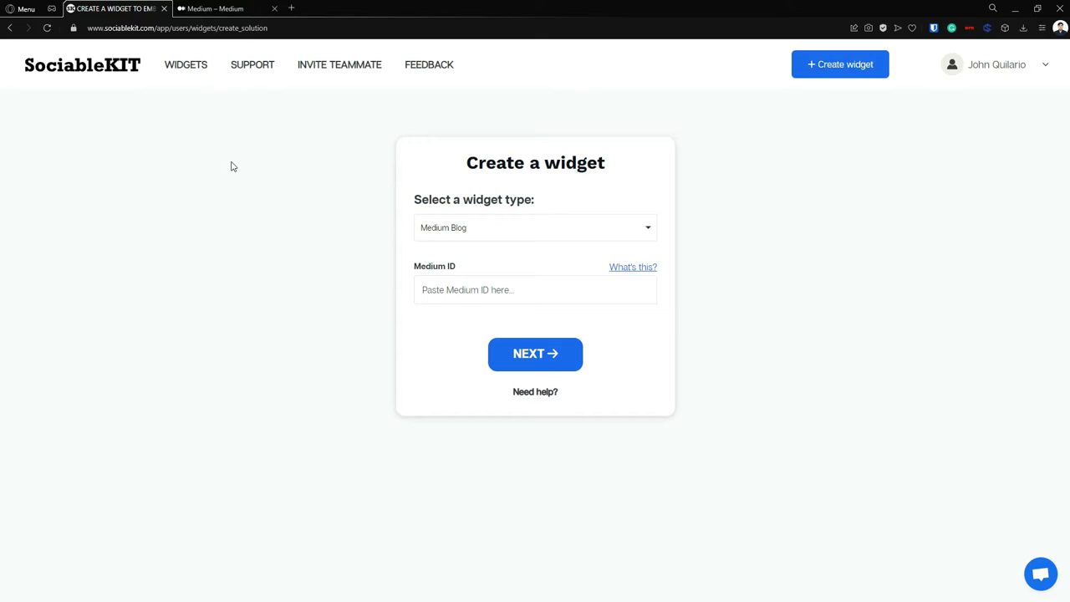
{"action": "left_click", "coordinate": [214, 9]}
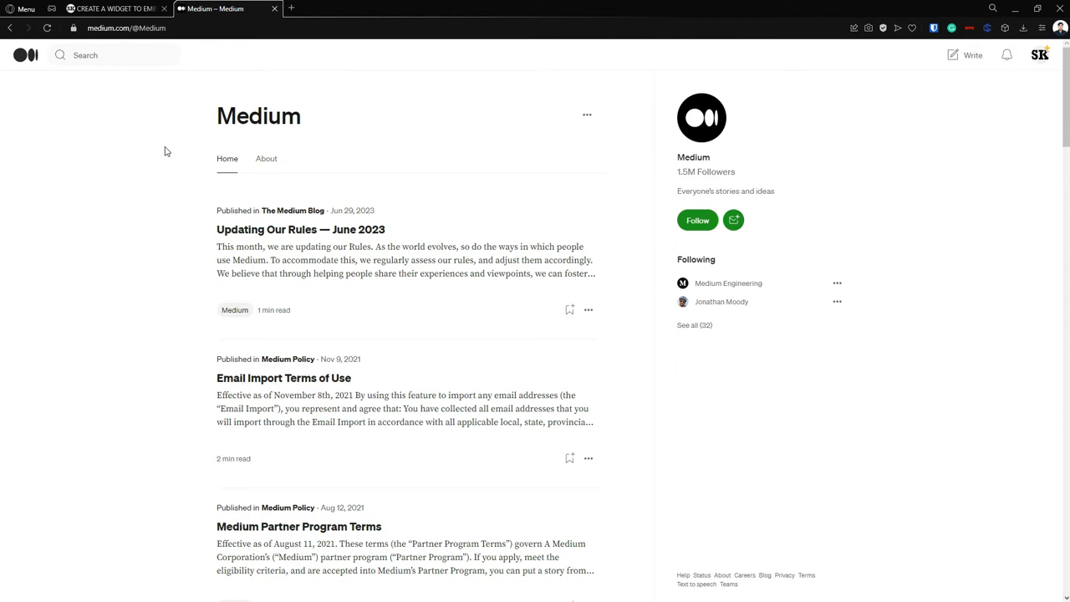
{"action": "mouse_move", "coordinate": [421, 227]}
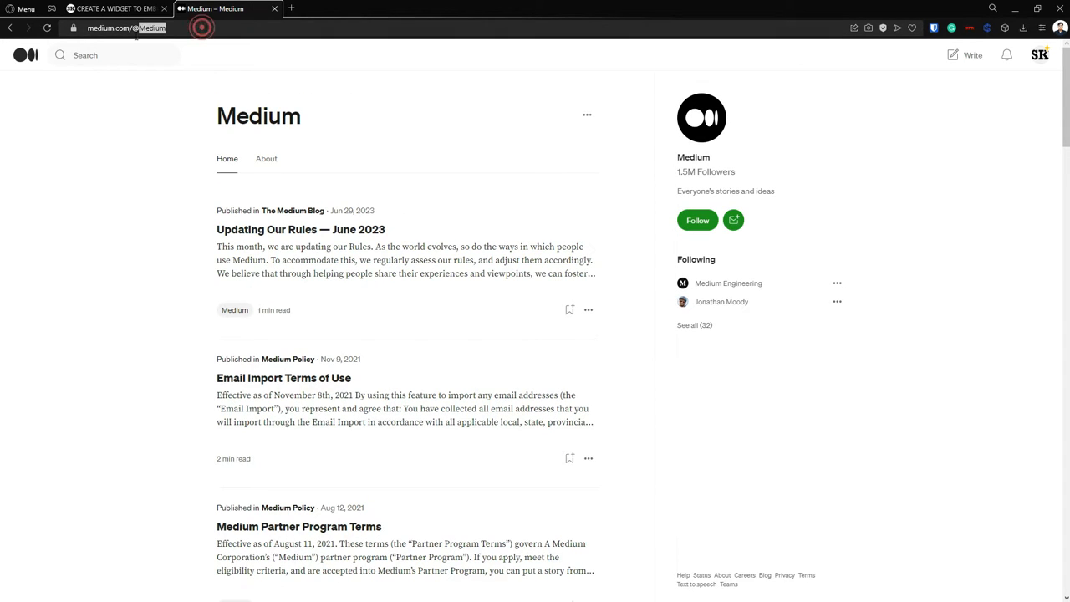
{"action": "right_click", "coordinate": [150, 27]}
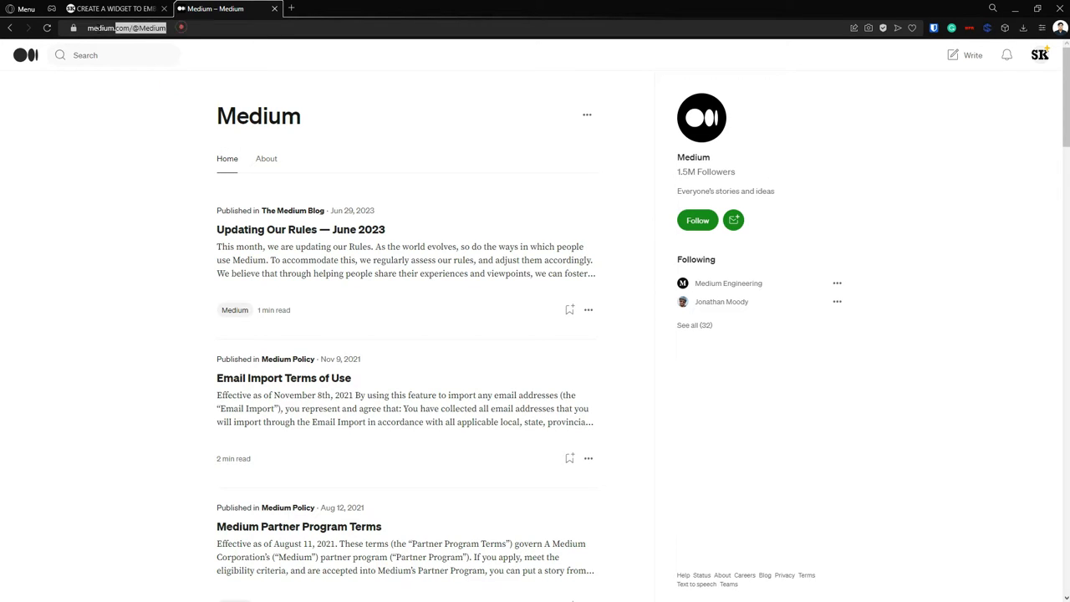
{"action": "left_click", "coordinate": [114, 8]}
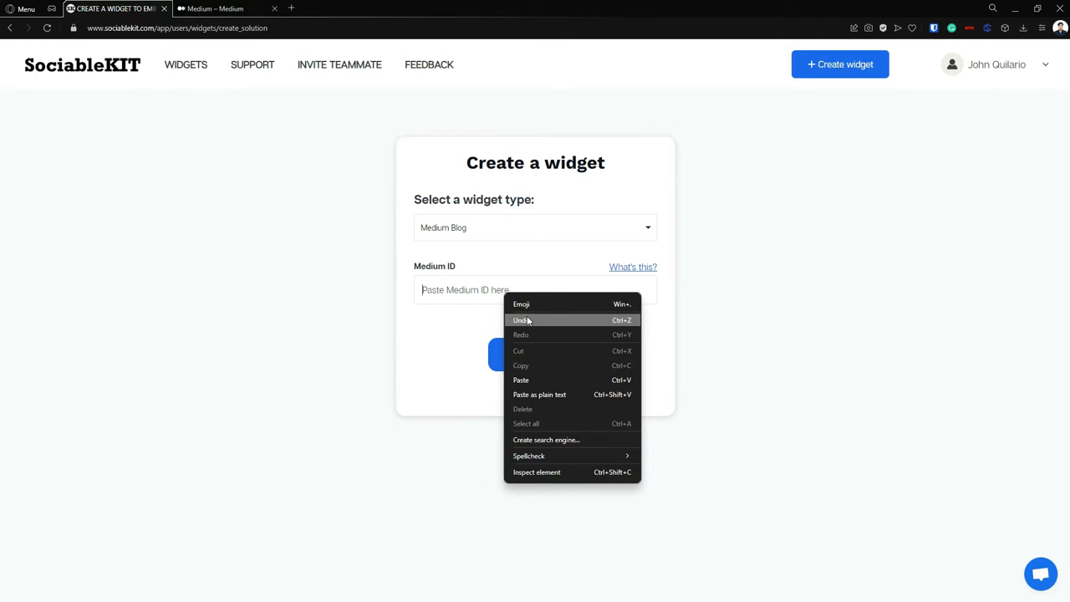
{"action": "left_click", "coordinate": [520, 379]}
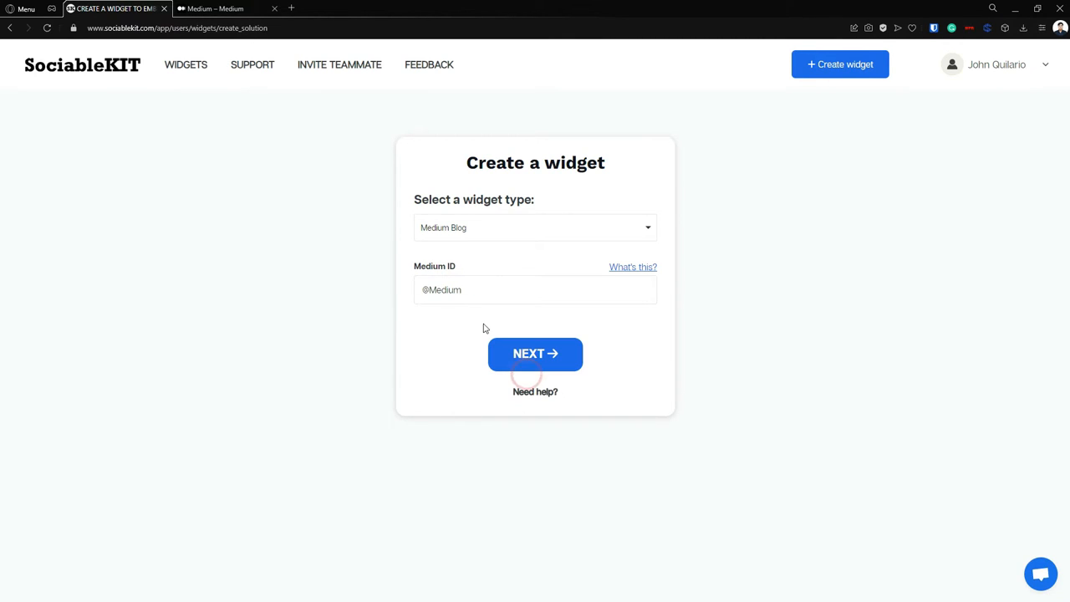
{"action": "left_click", "coordinate": [535, 289]}
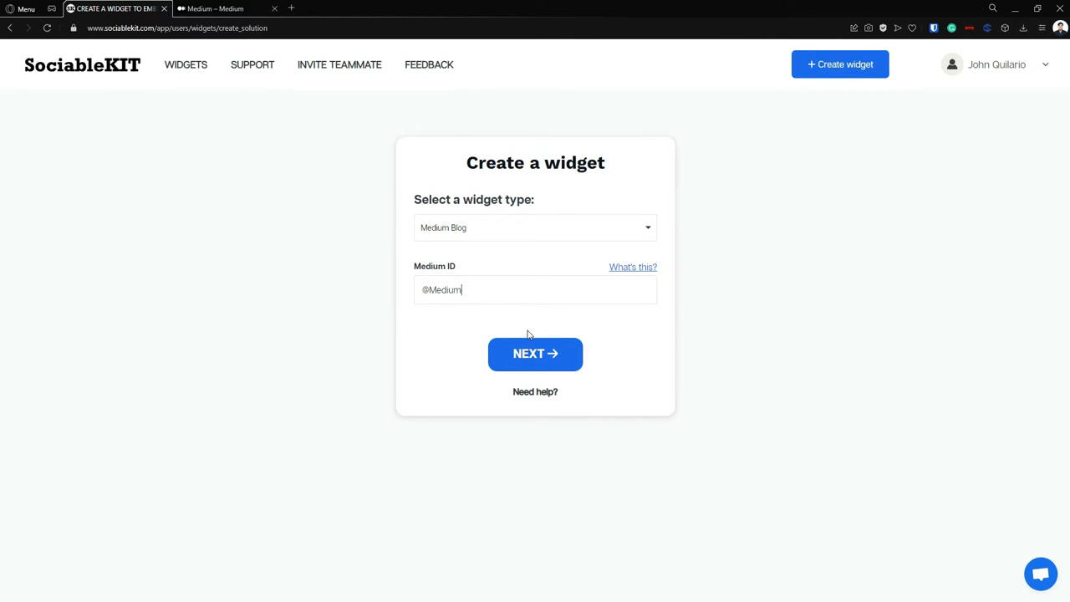
{"action": "left_click", "coordinate": [535, 353]}
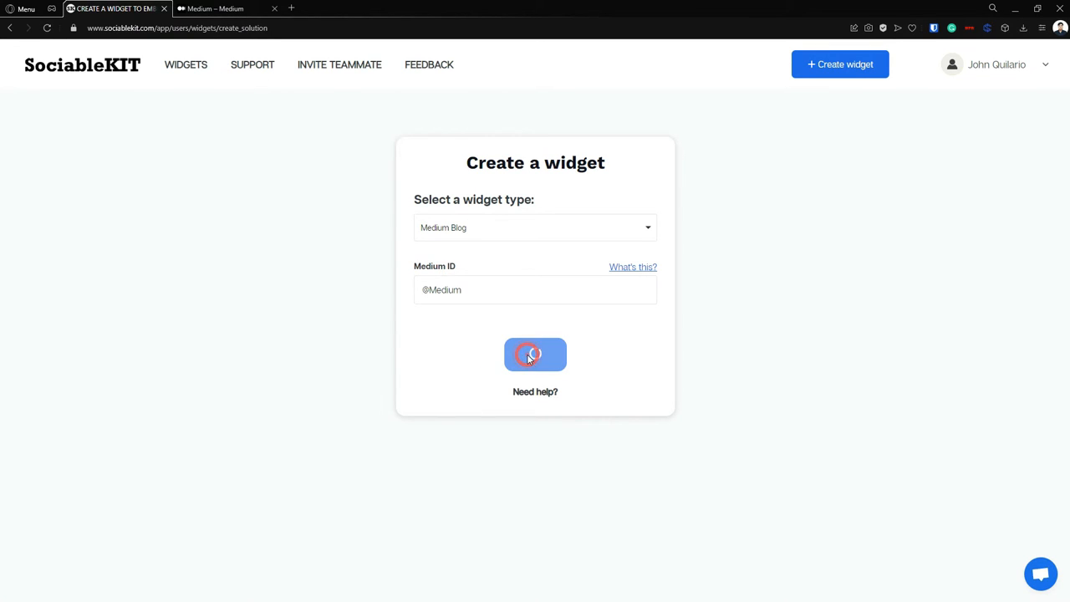
{"action": "left_click", "coordinate": [534, 354]}
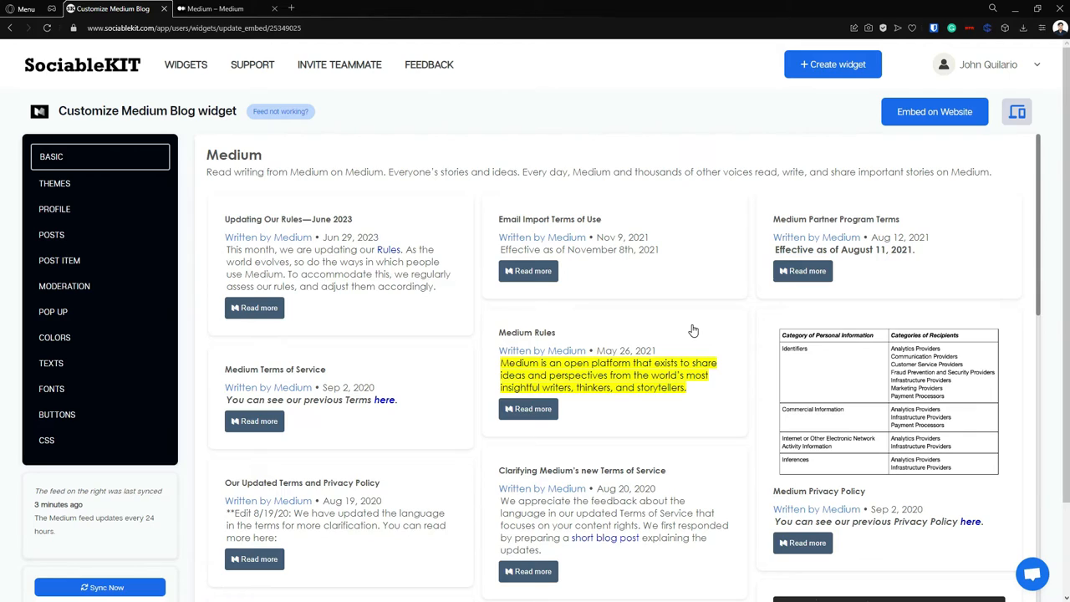
{"action": "mouse_move", "coordinate": [928, 364]}
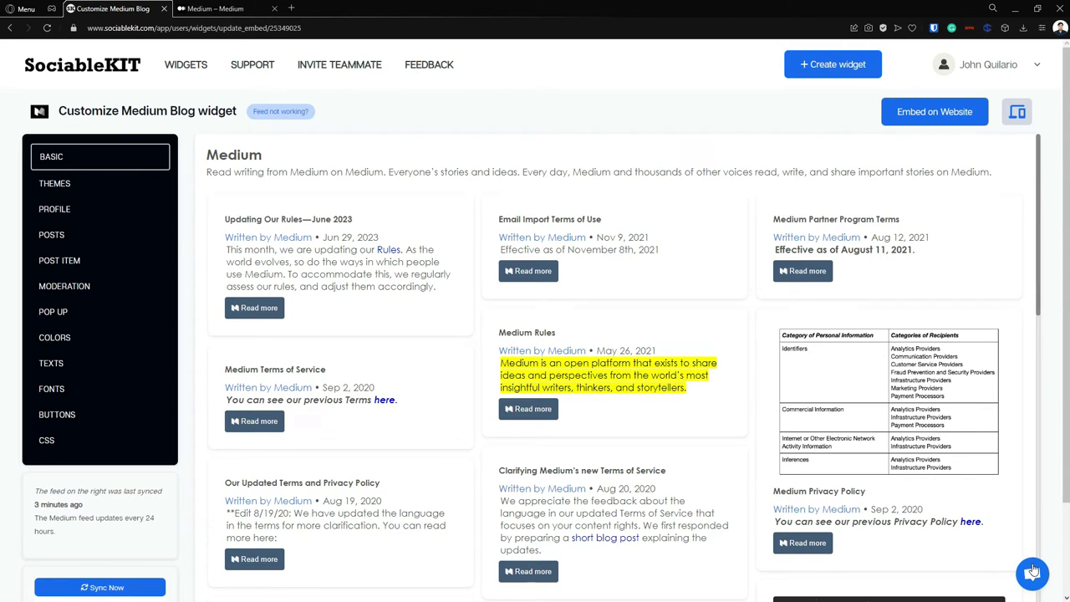
{"action": "left_click", "coordinate": [1033, 571]}
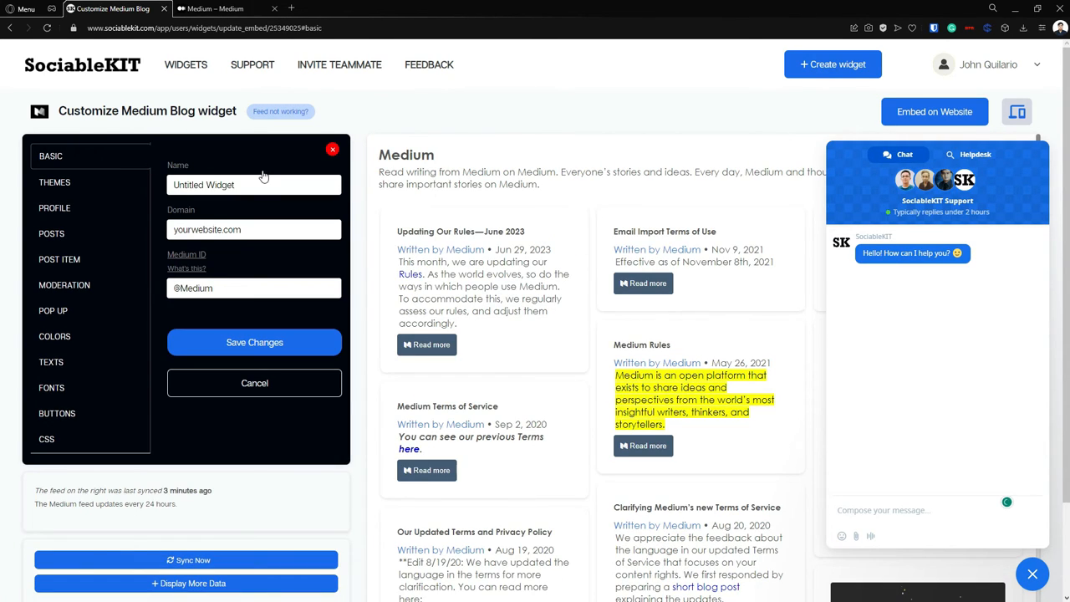
{"action": "mouse_move", "coordinate": [250, 287]}
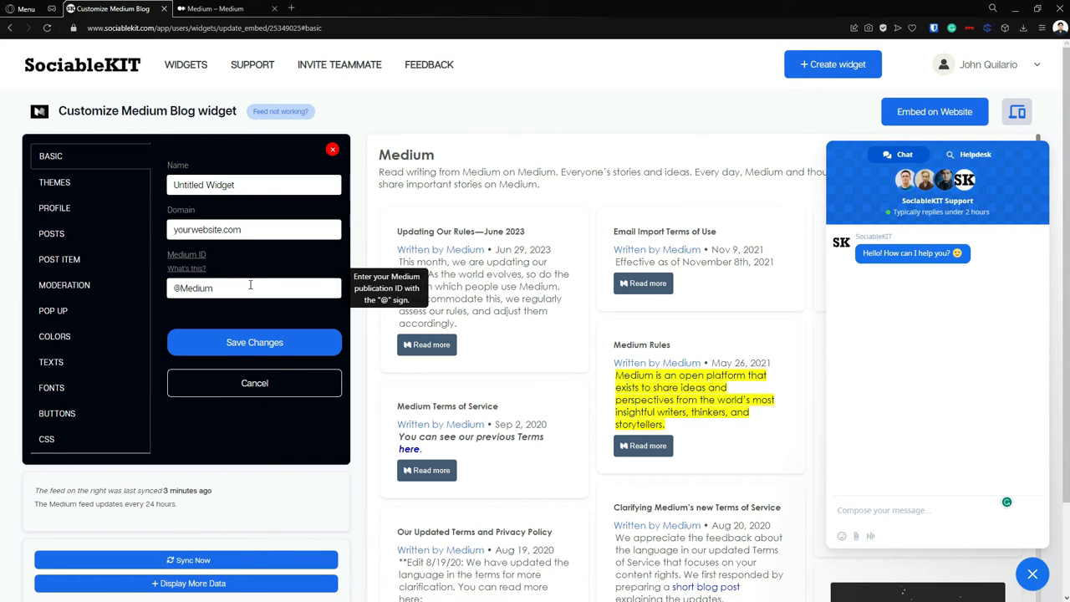